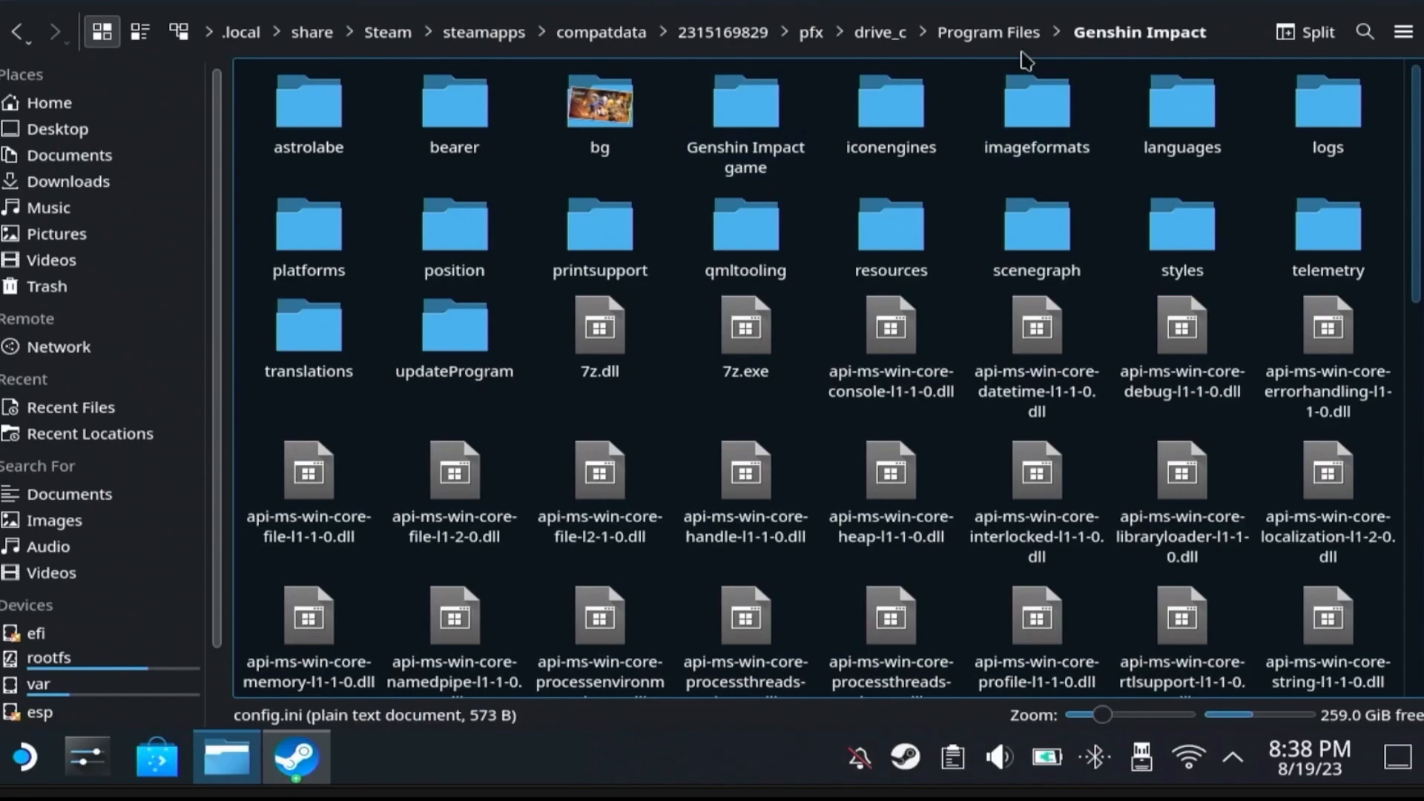
Open config.ini from the Genshin Impact install folder in the text editor.
scroll(down, 3)
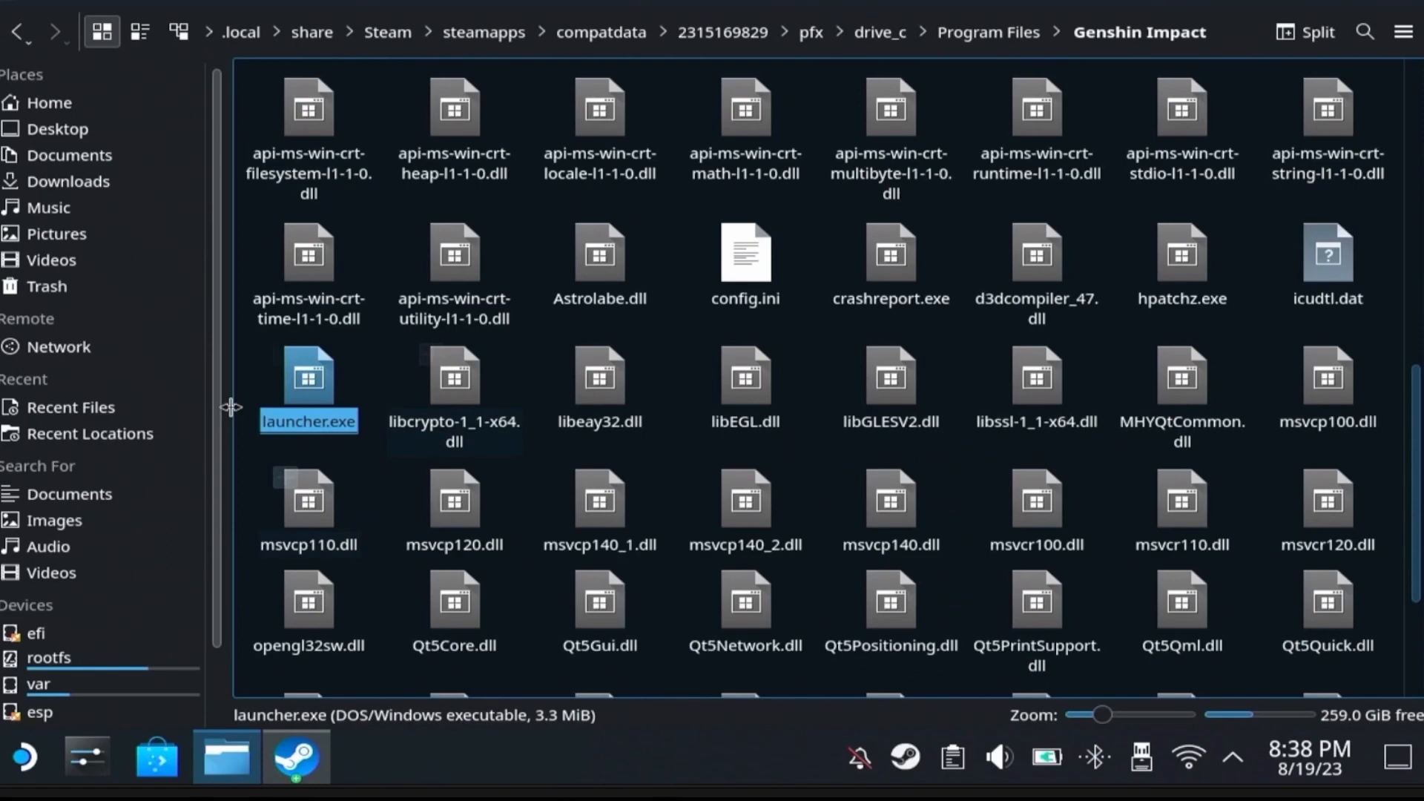
click(745, 263)
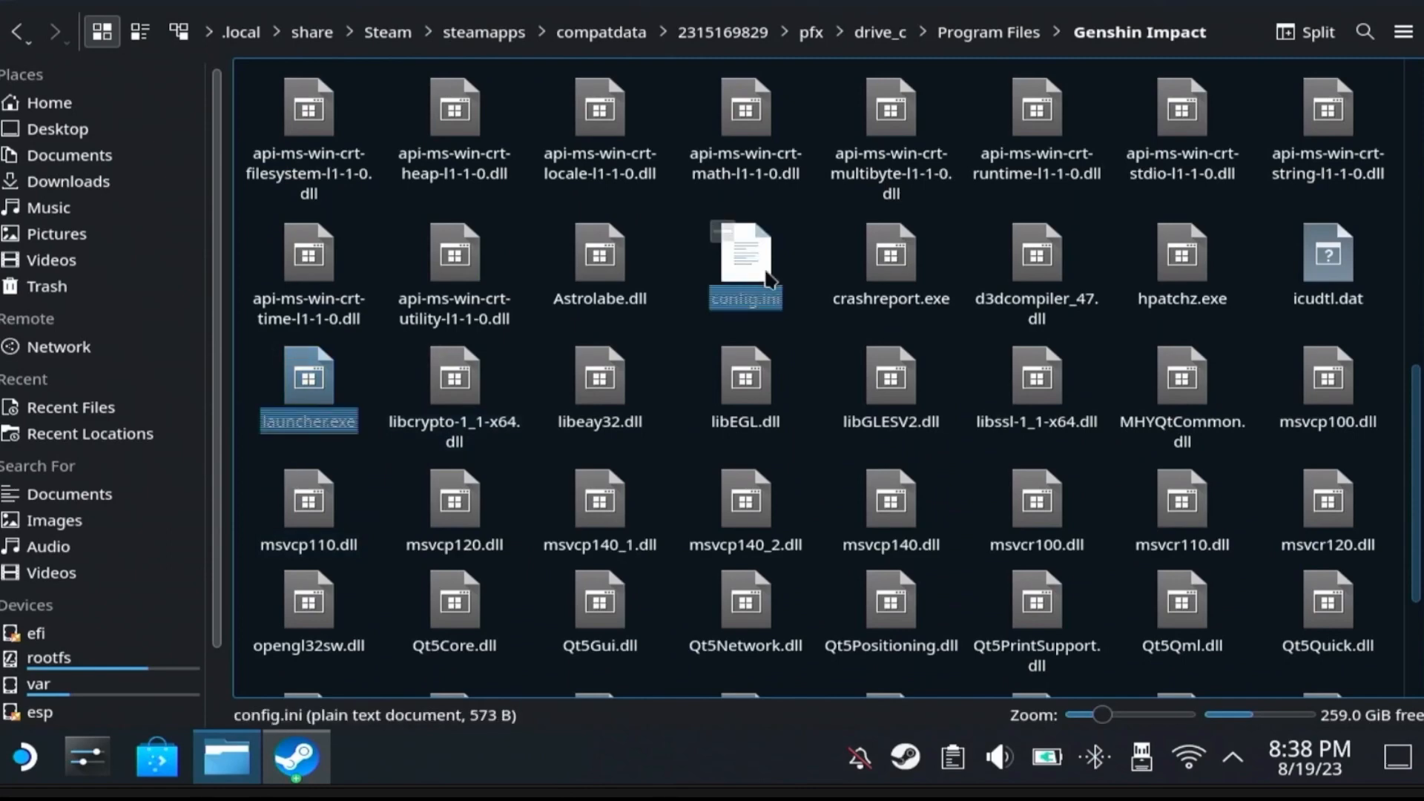
double_click(744, 263)
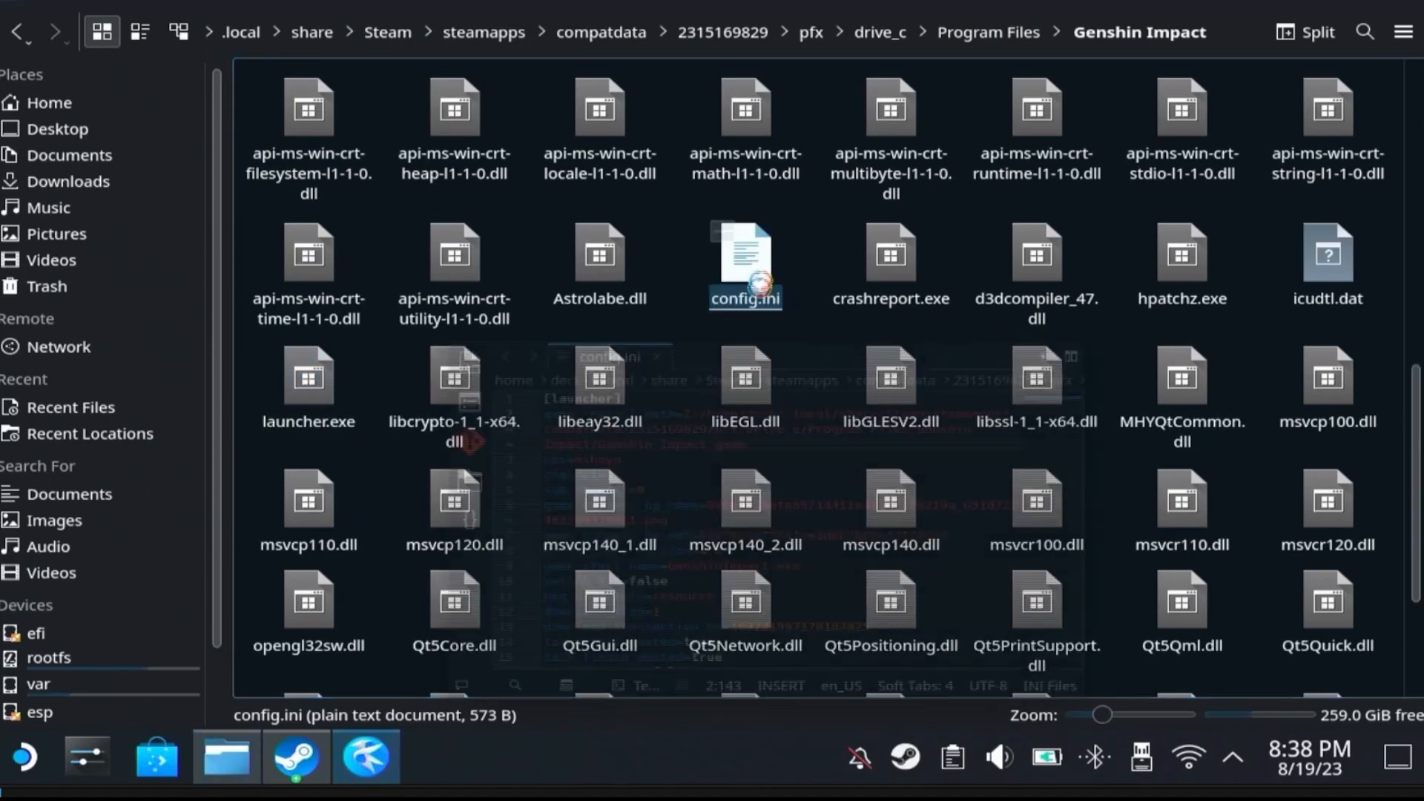
Review the game_install_path line in config.ini, then close Kate and return to Dolphin.
double_click(744, 261)
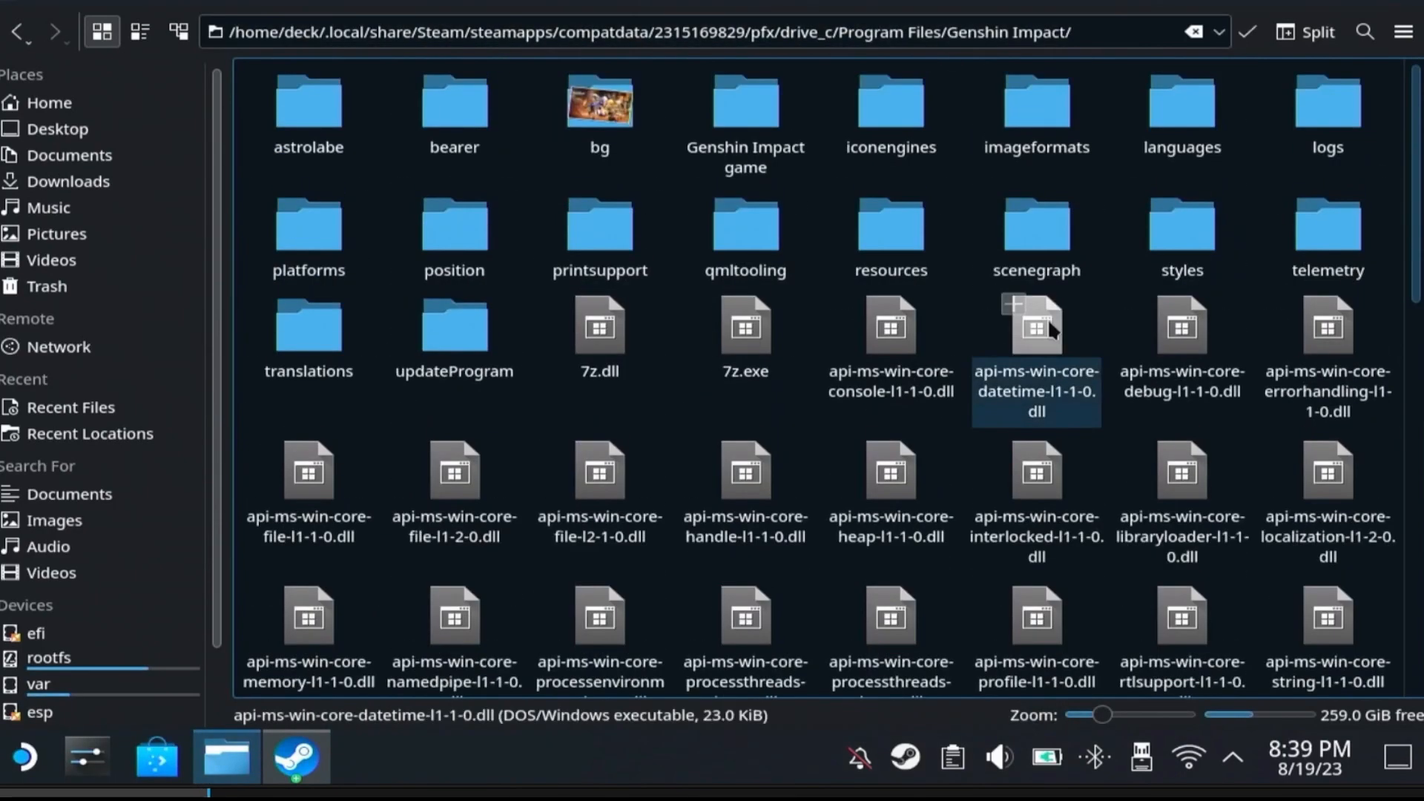
Browse into the Genshin Impact game subfolder, check the folder path, then launch the launcher.
double_click(745, 109)
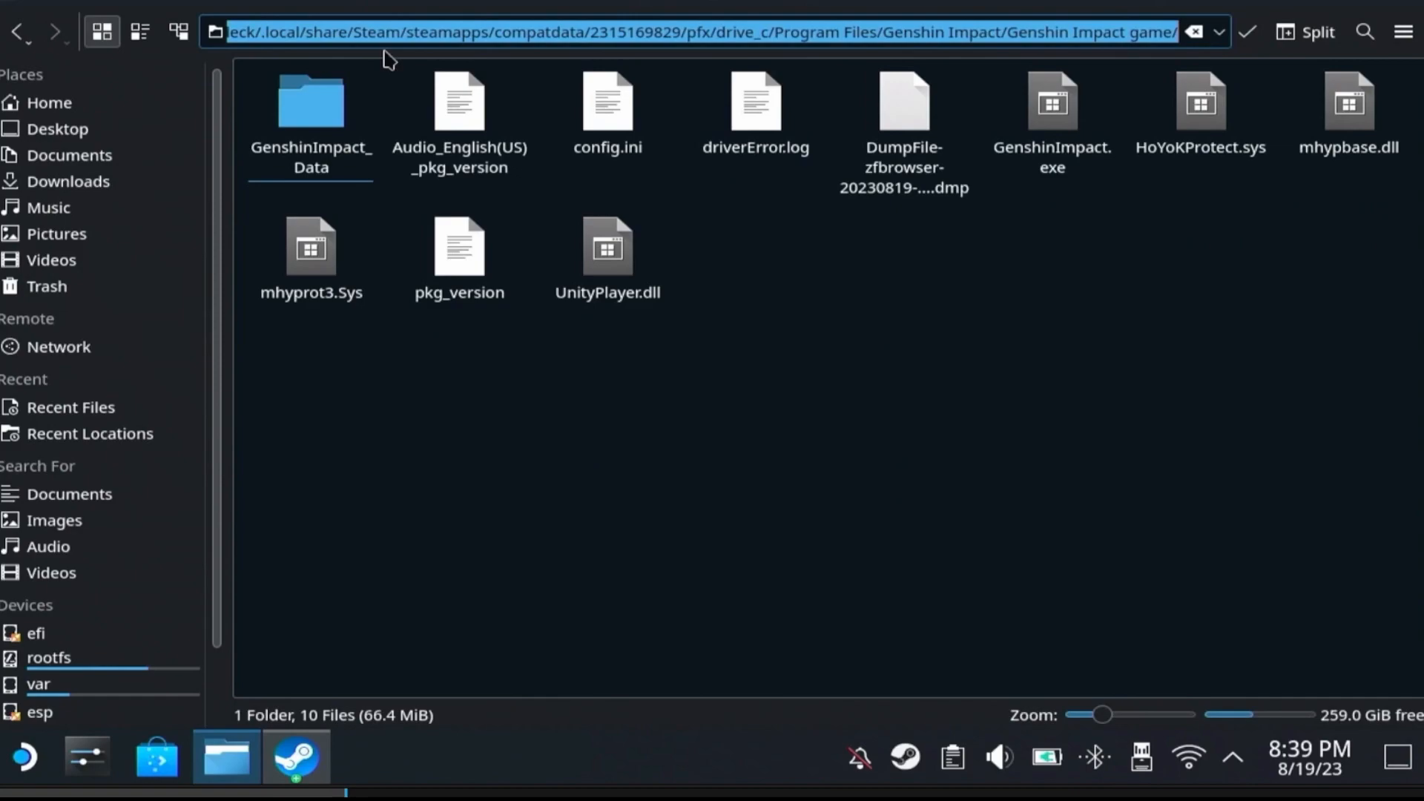
right_click(635, 31)
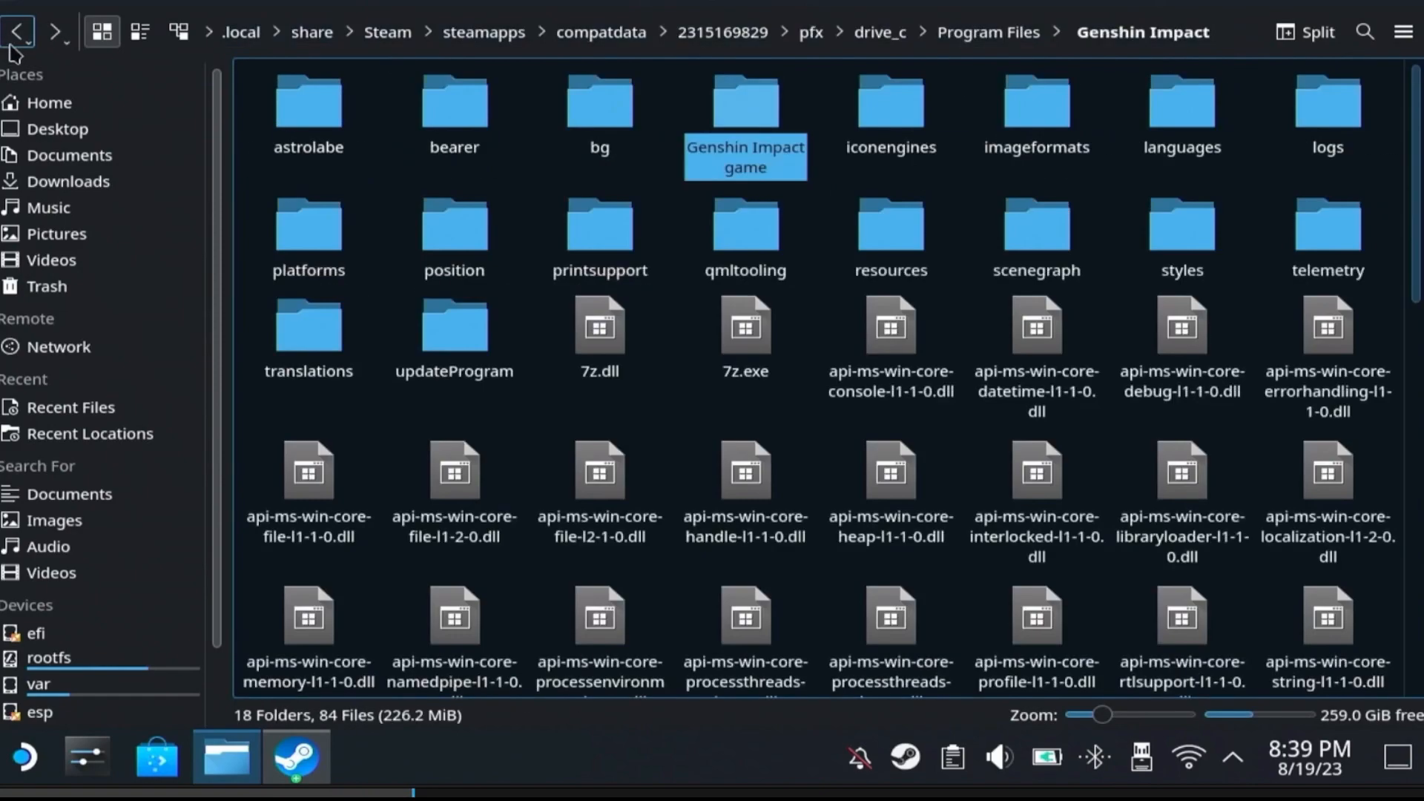
scroll(down, 3)
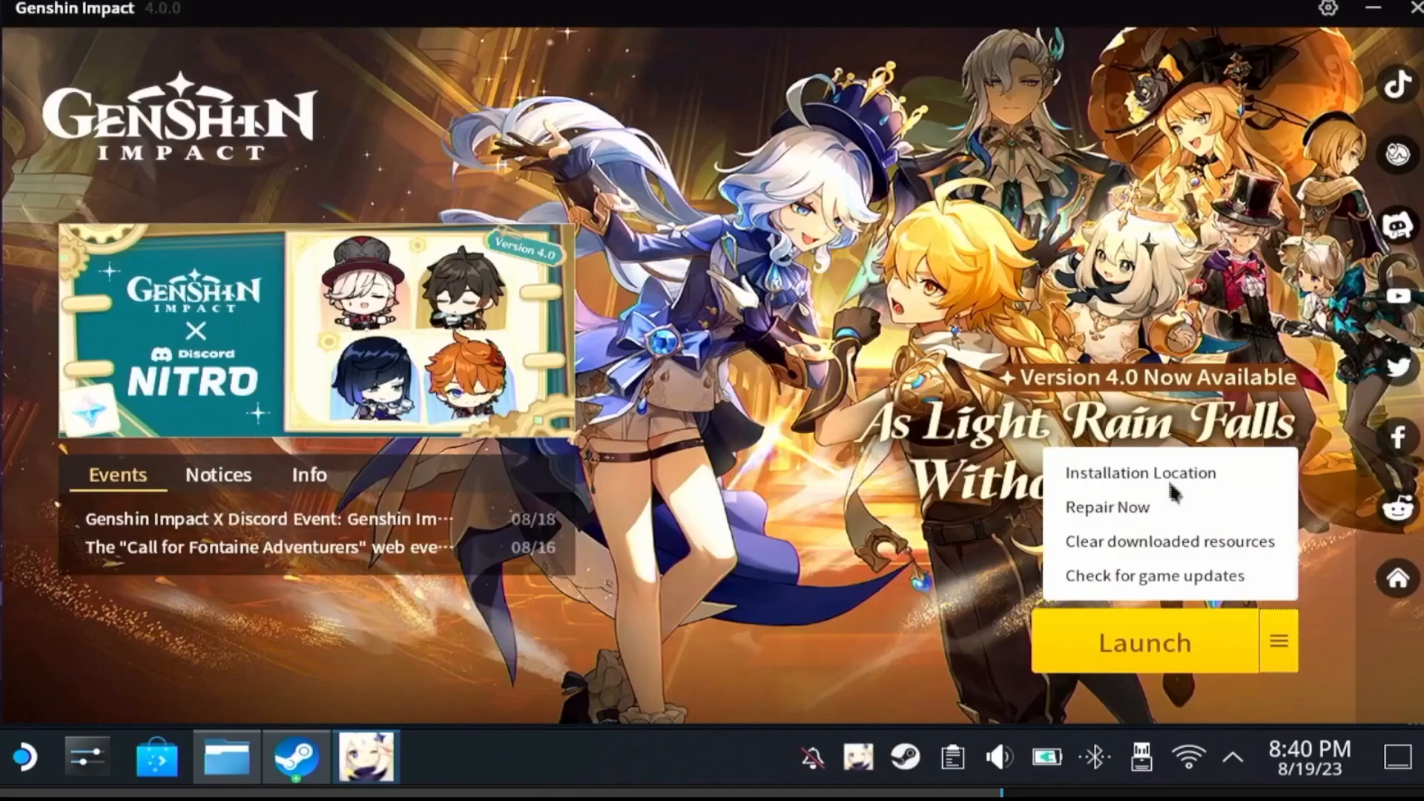
Check the launcher's installation location and browse Z: > home > deck in Select Folder.
click(1140, 472)
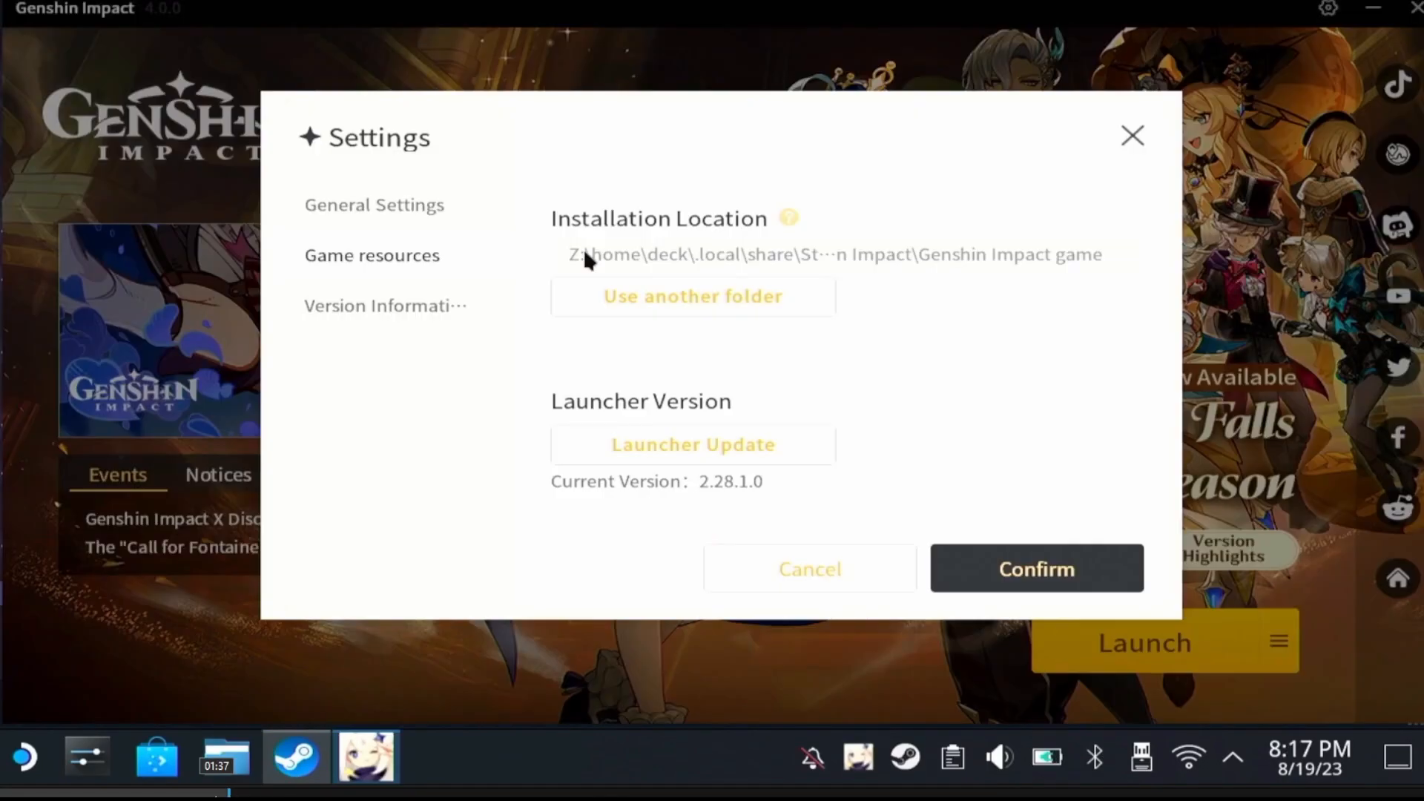
mouse_move(691, 295)
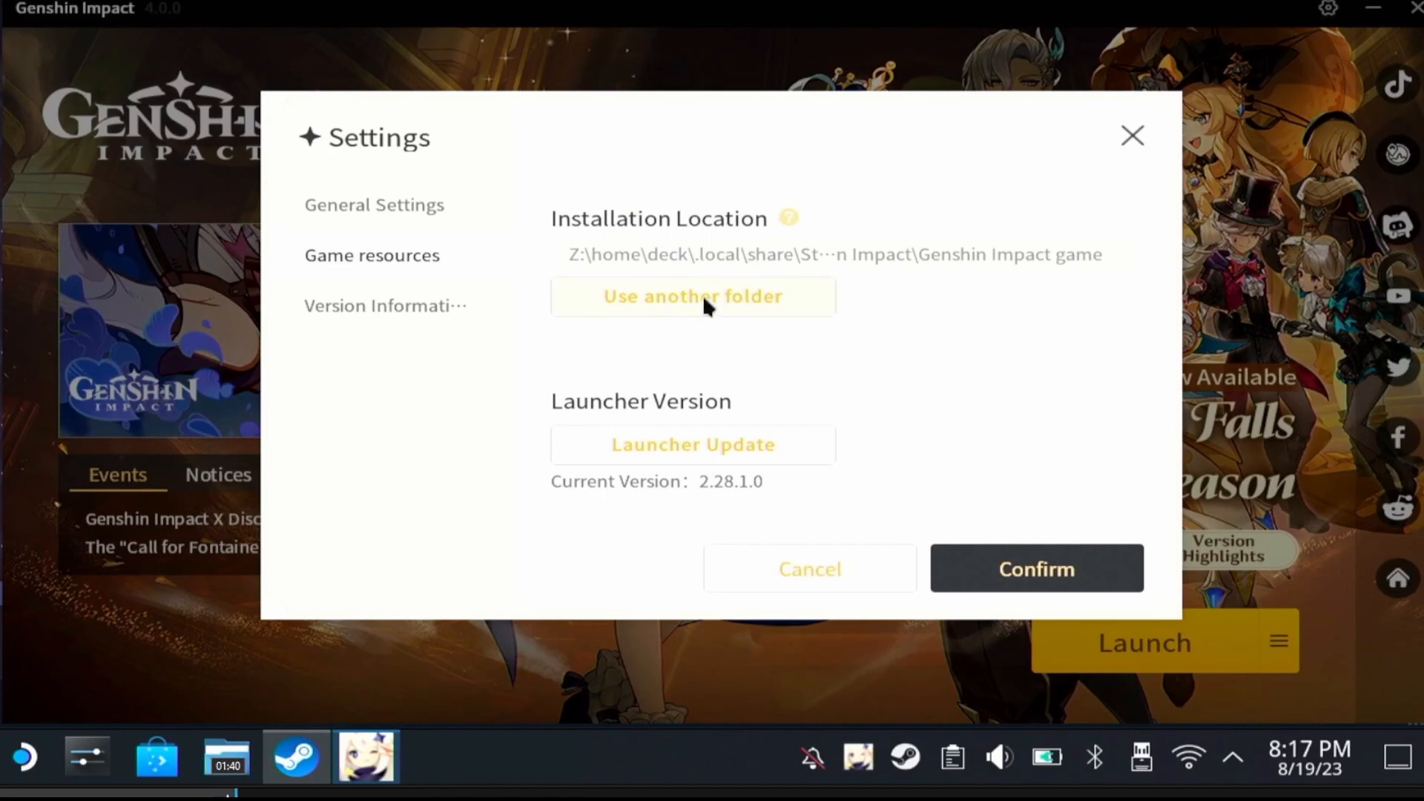
click(692, 296)
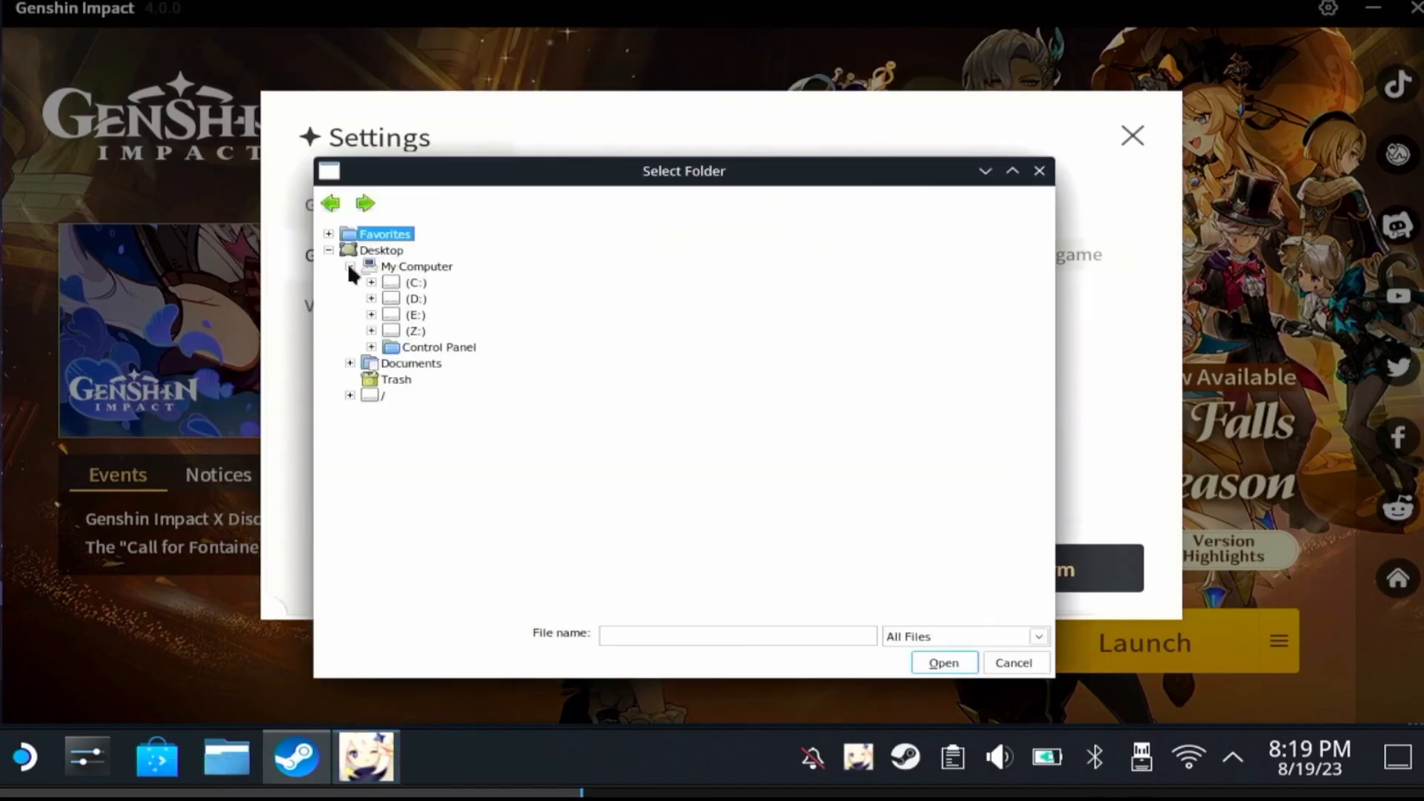
click(371, 331)
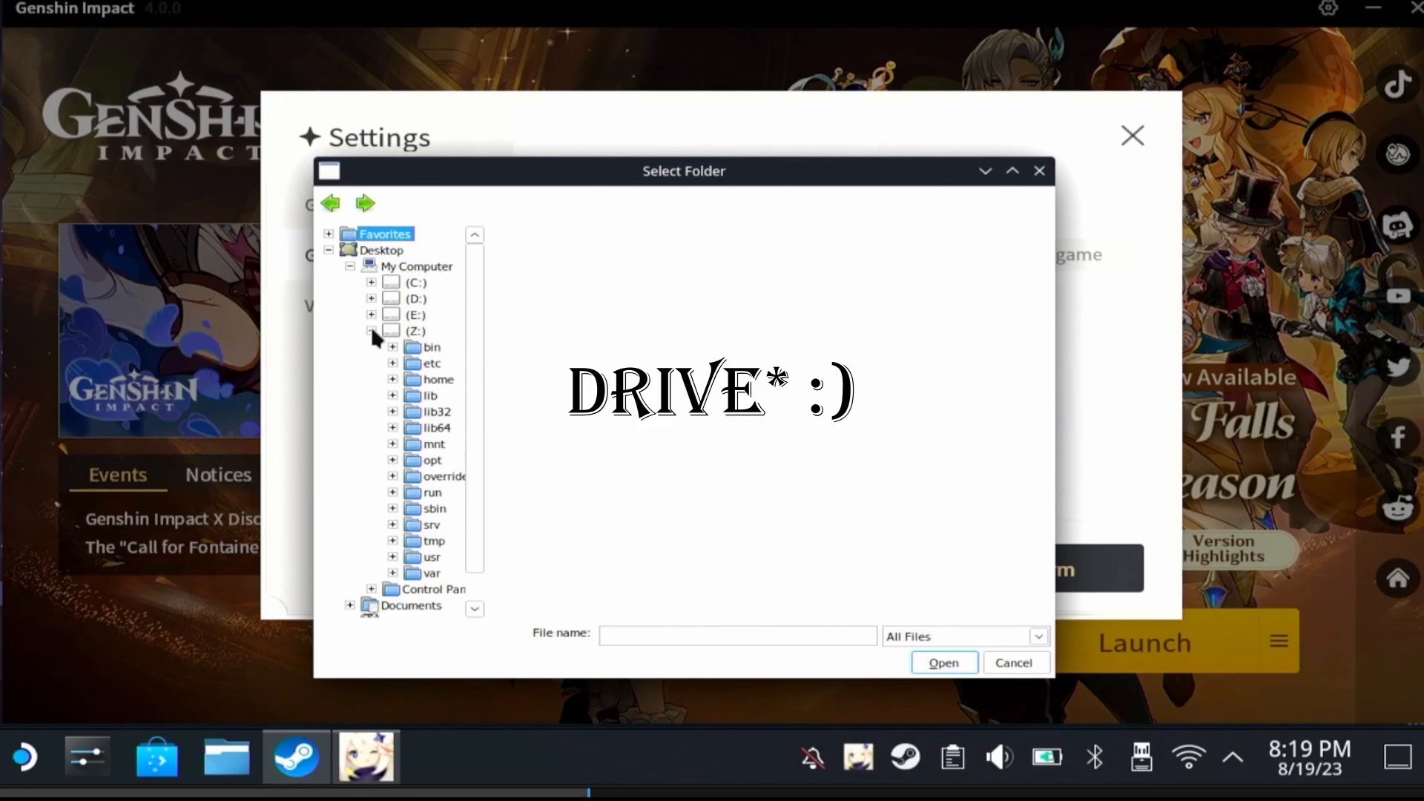
click(392, 379)
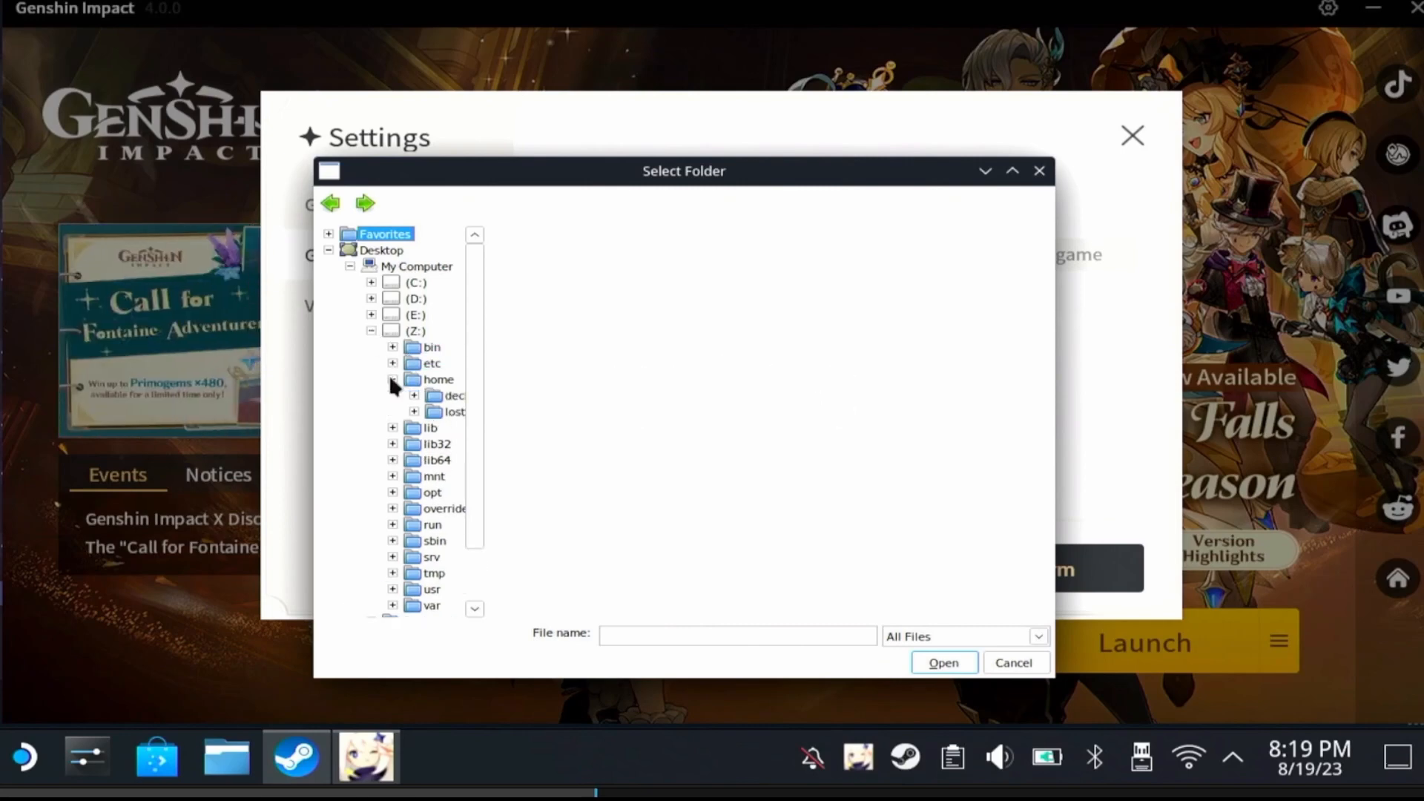
click(438, 379)
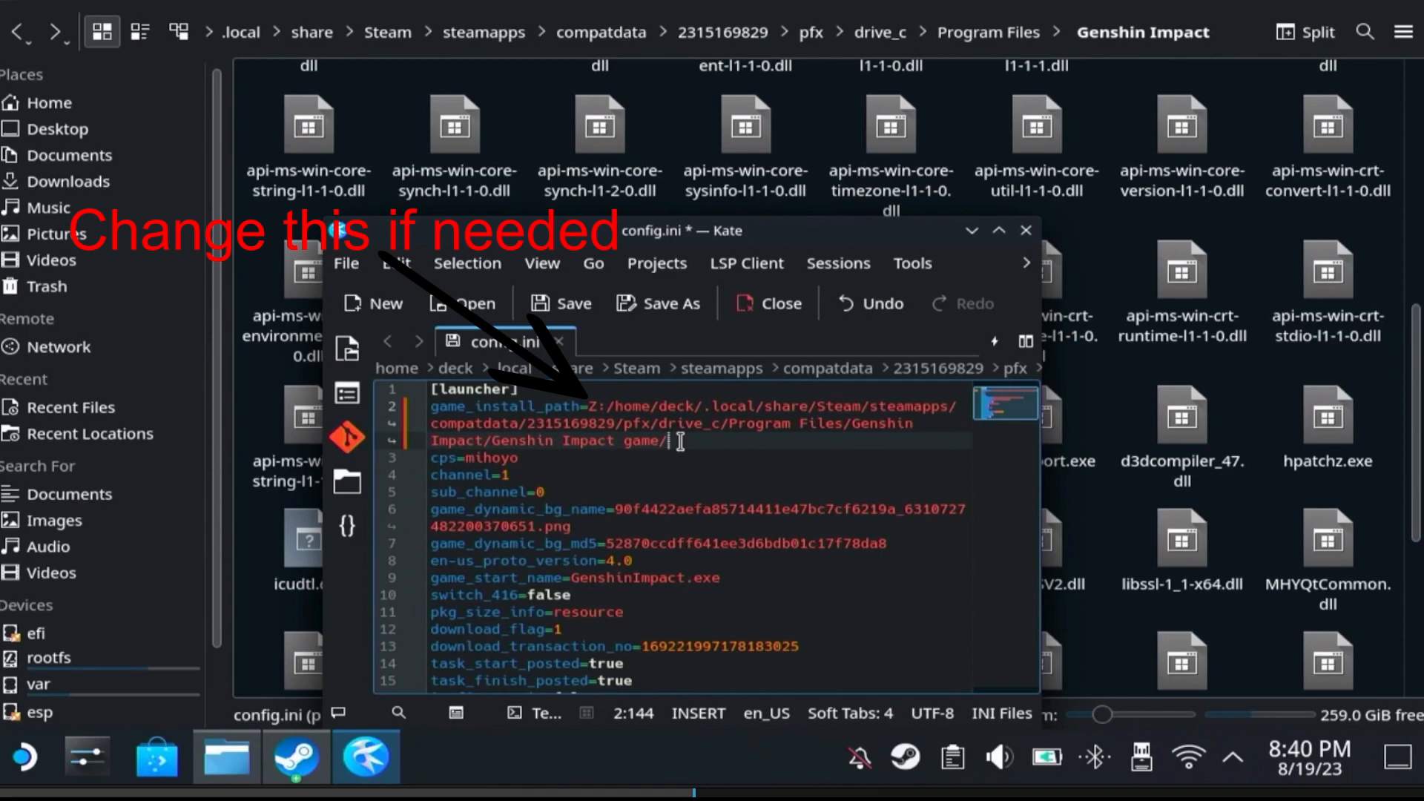
Delete the trailing slash from game_install_path, save config.ini and close Kate.
key(BackSpace)
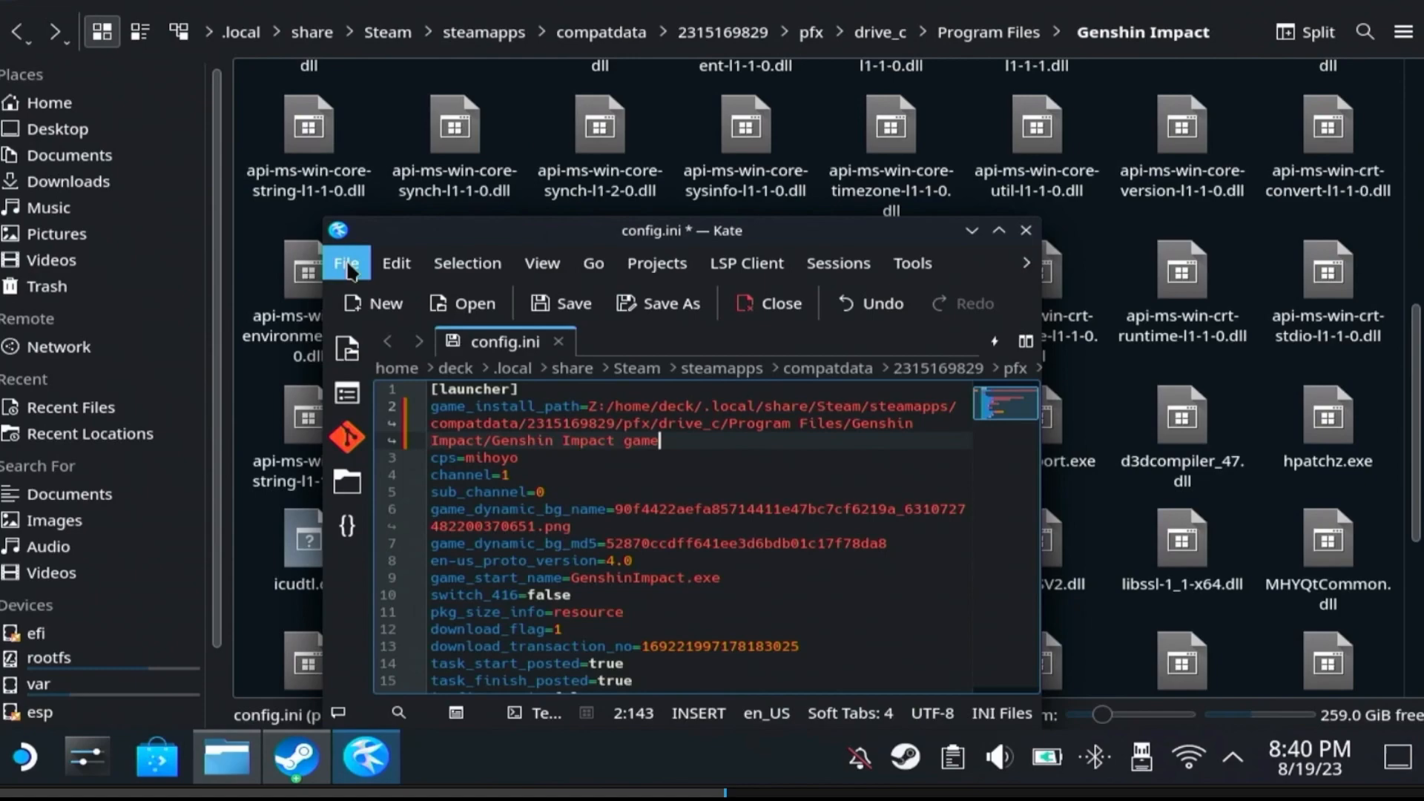
click(345, 263)
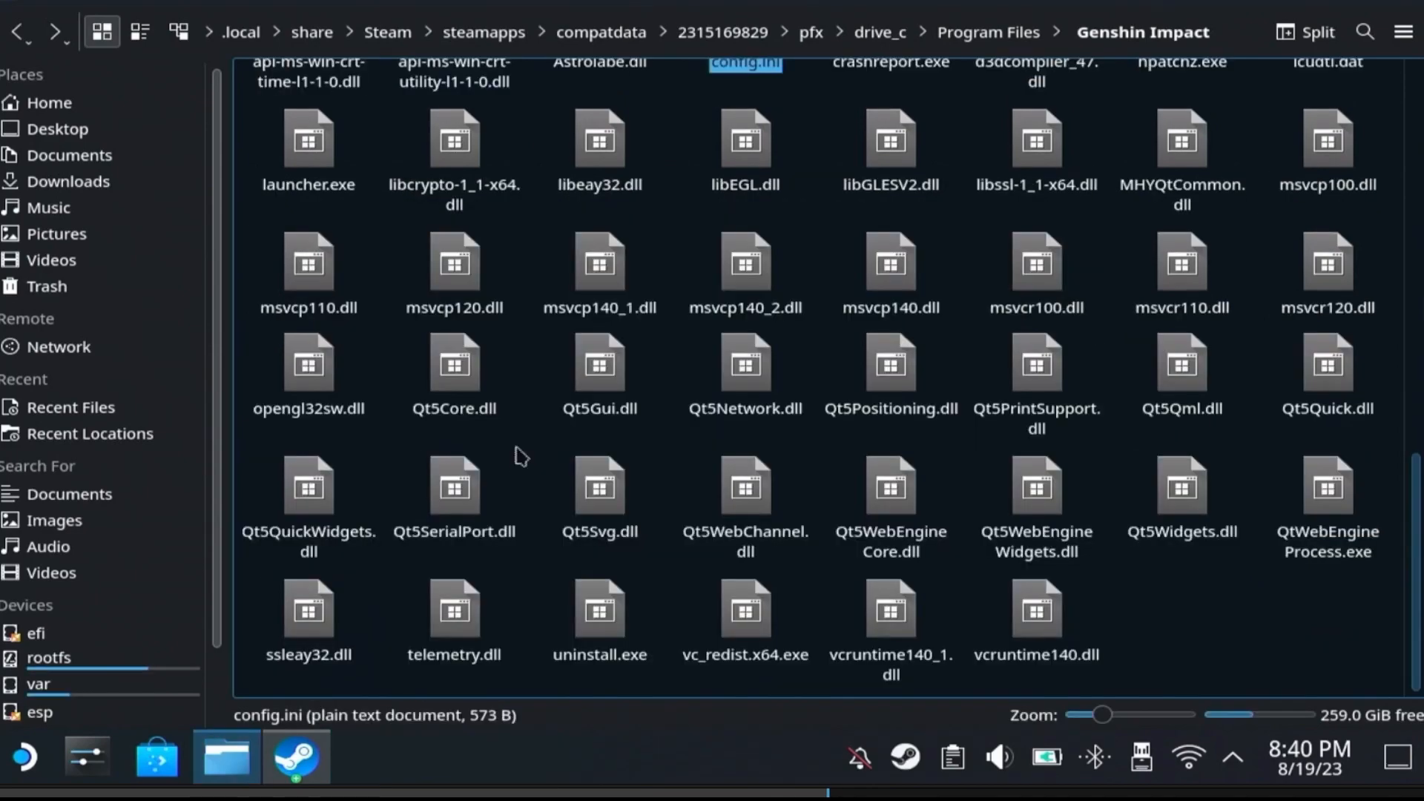
click(296, 757)
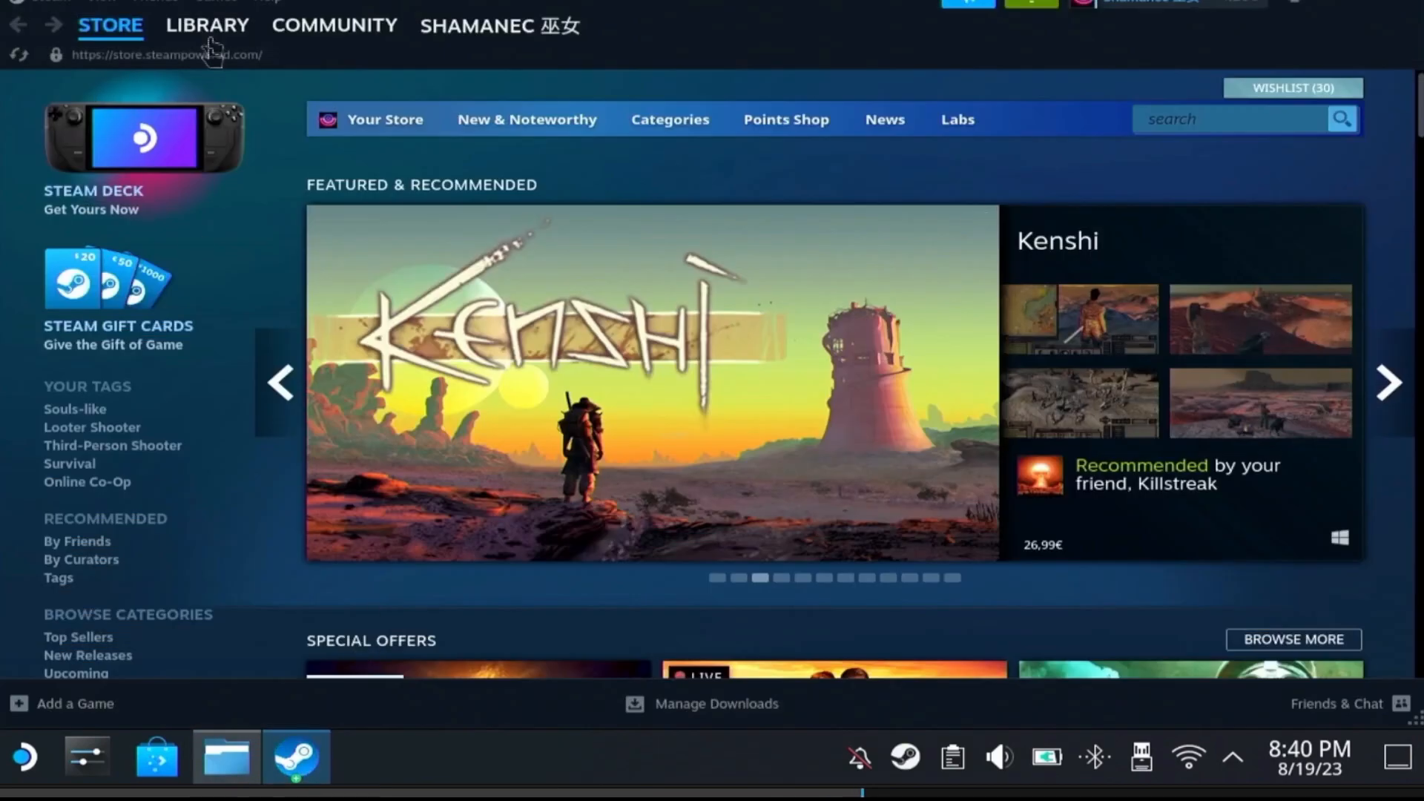
Start launcher.exe from the Steam library to run the Genshin Impact launcher.
click(206, 24)
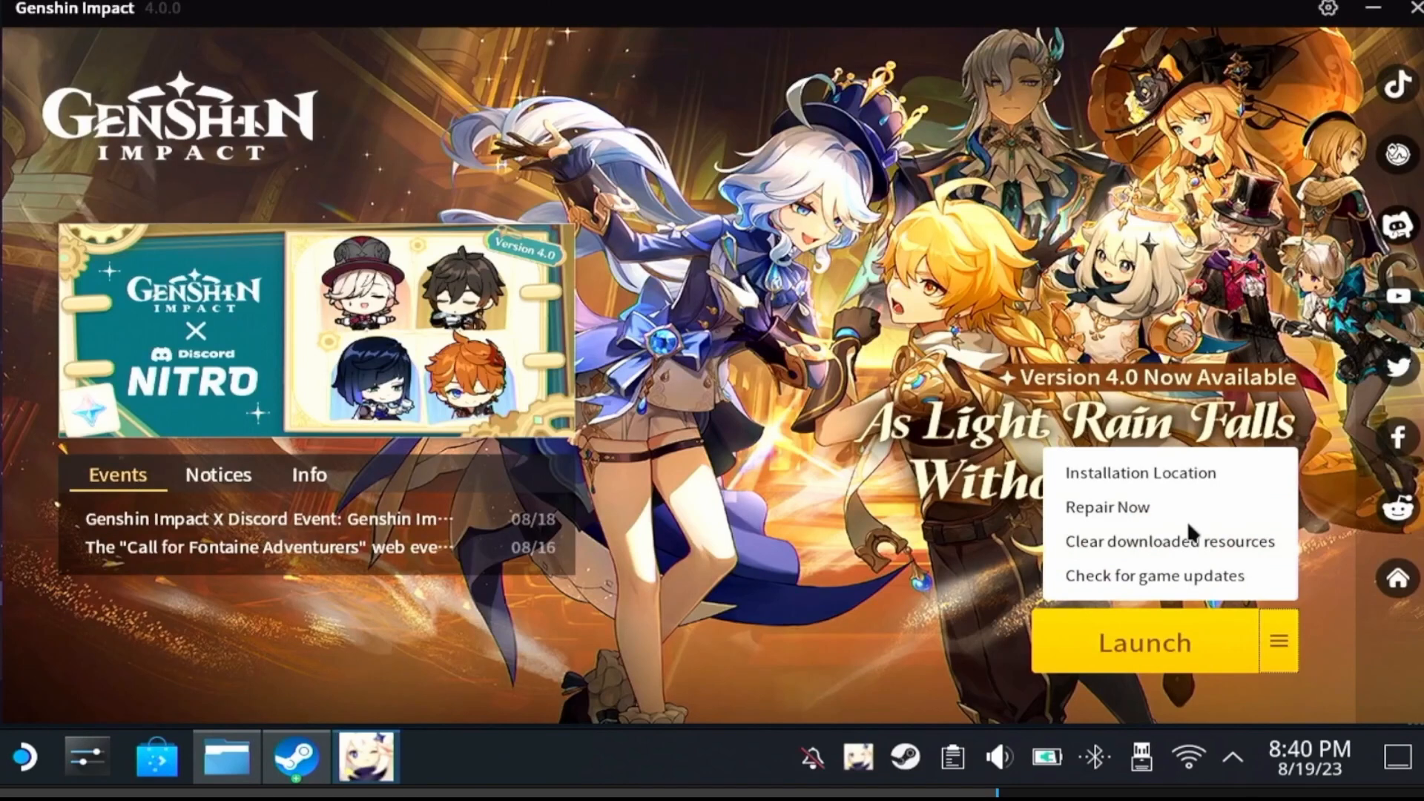
Recheck the installation location, close Settings and view the extra game options.
click(1139, 472)
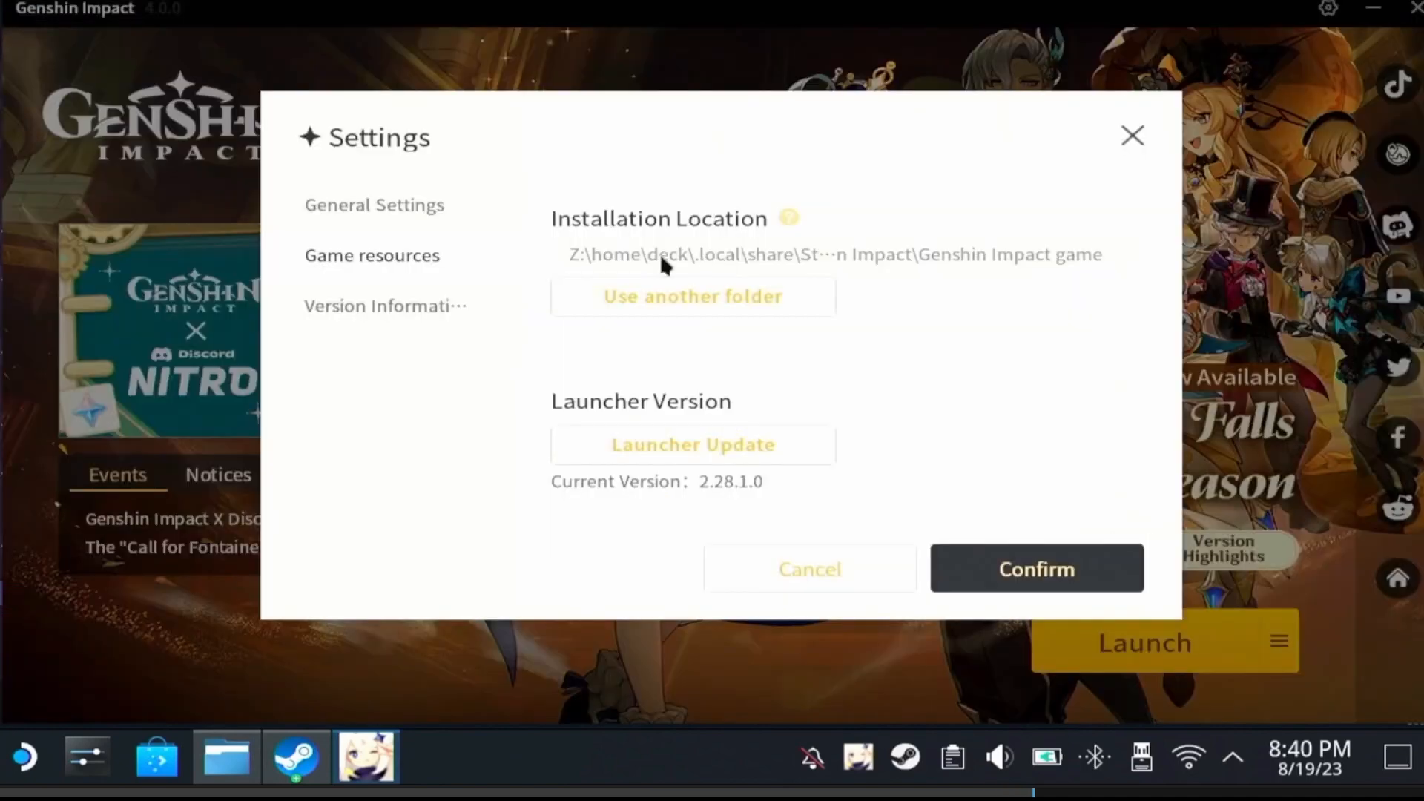
mouse_move(659, 267)
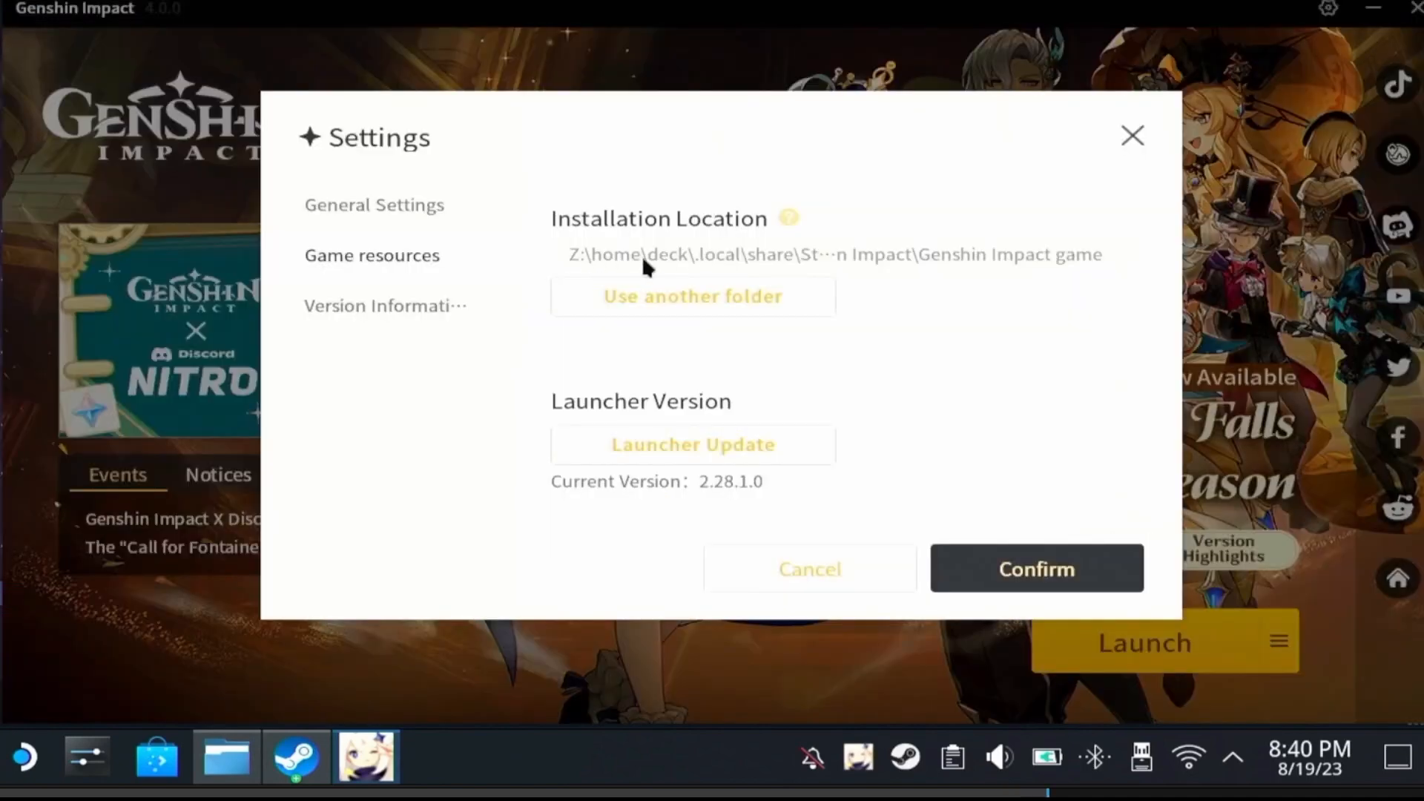
click(1132, 135)
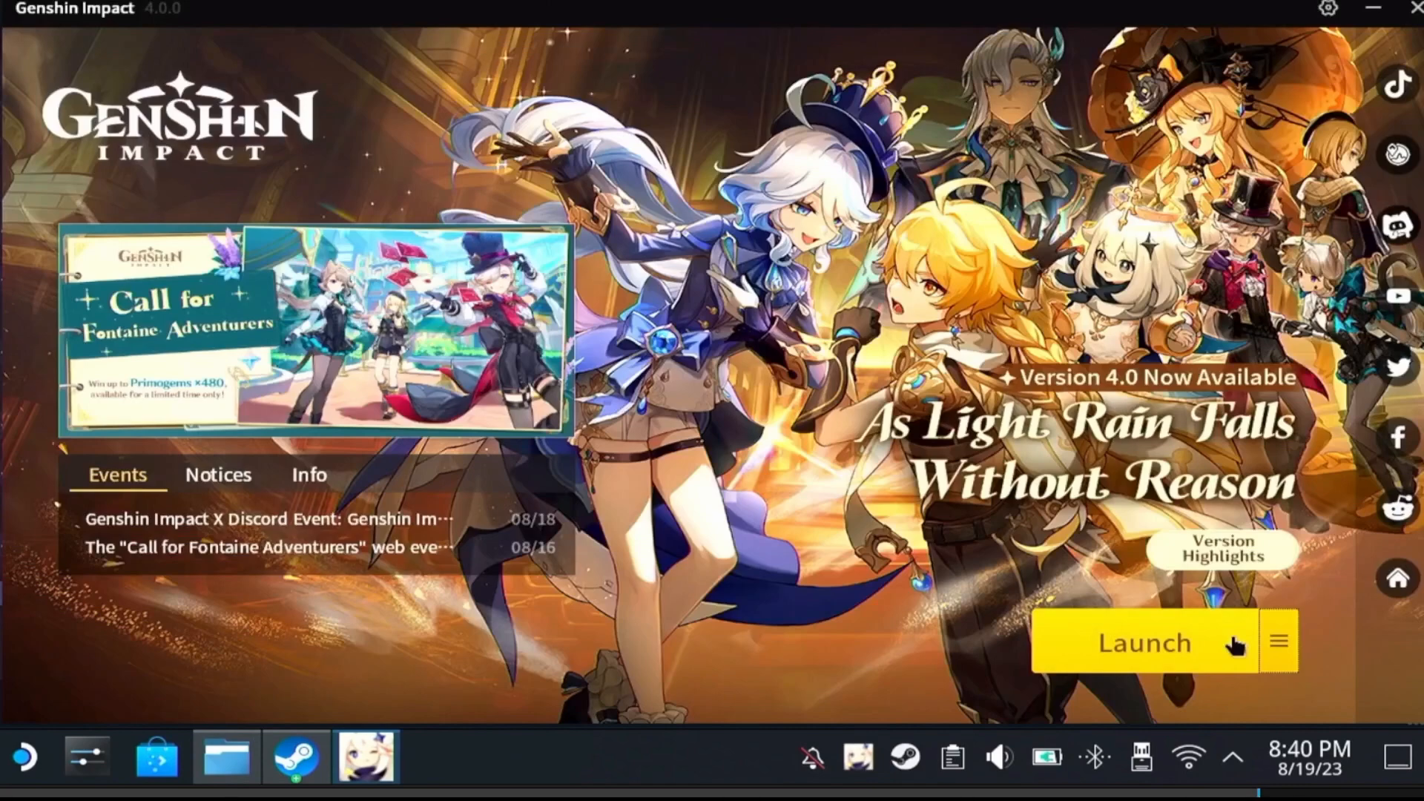
click(1278, 642)
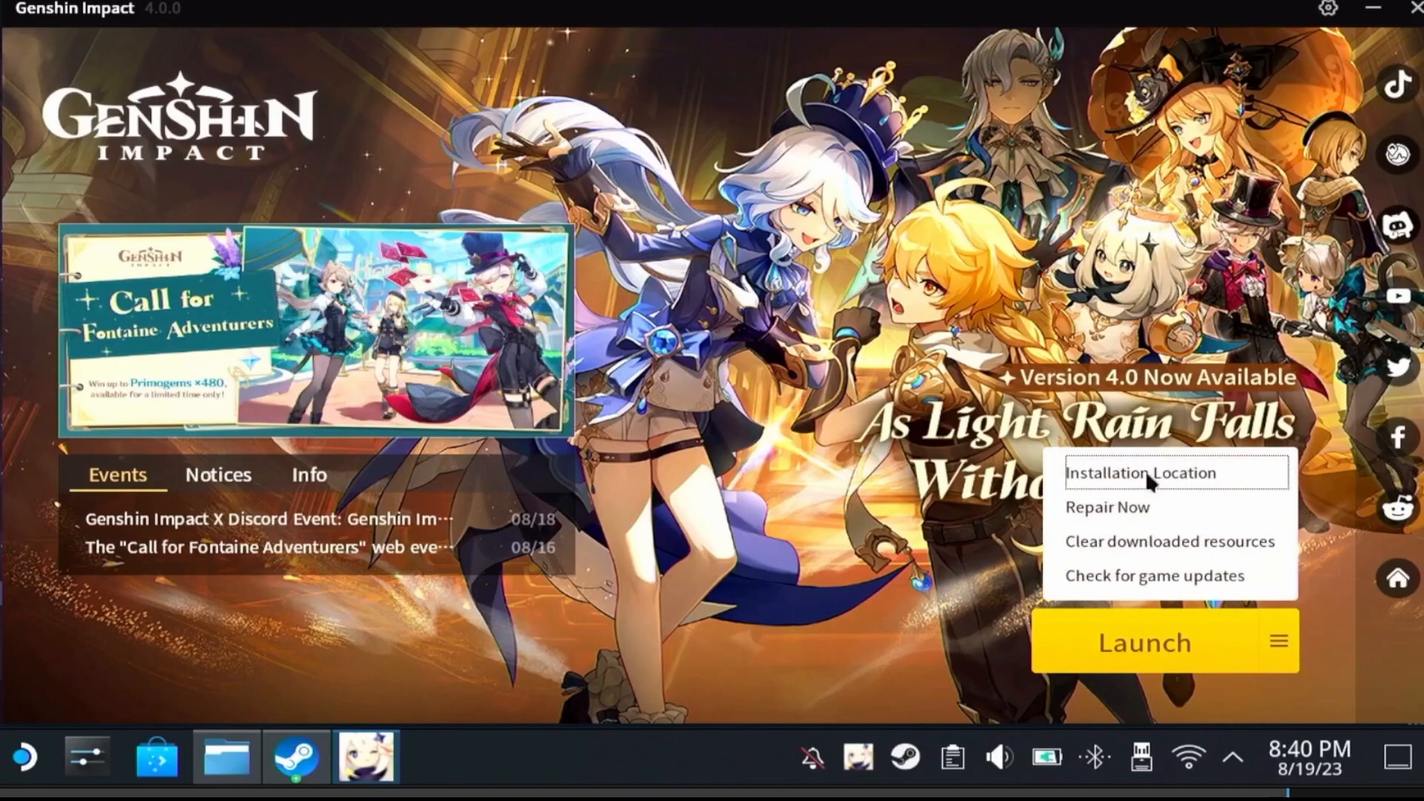
Run Launcher Update and confirm version 2.28.1.0 is the latest.
click(1327, 9)
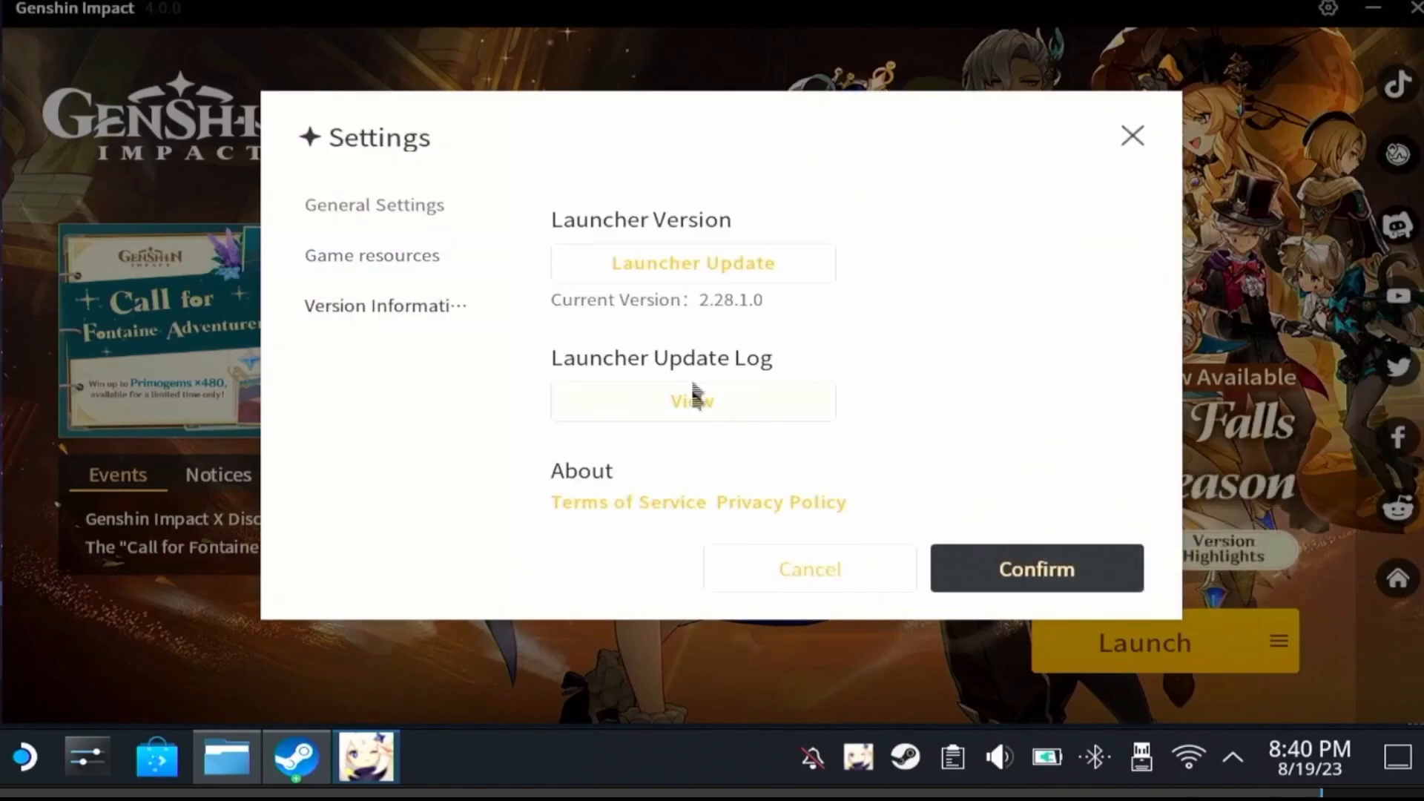
mouse_move(677, 299)
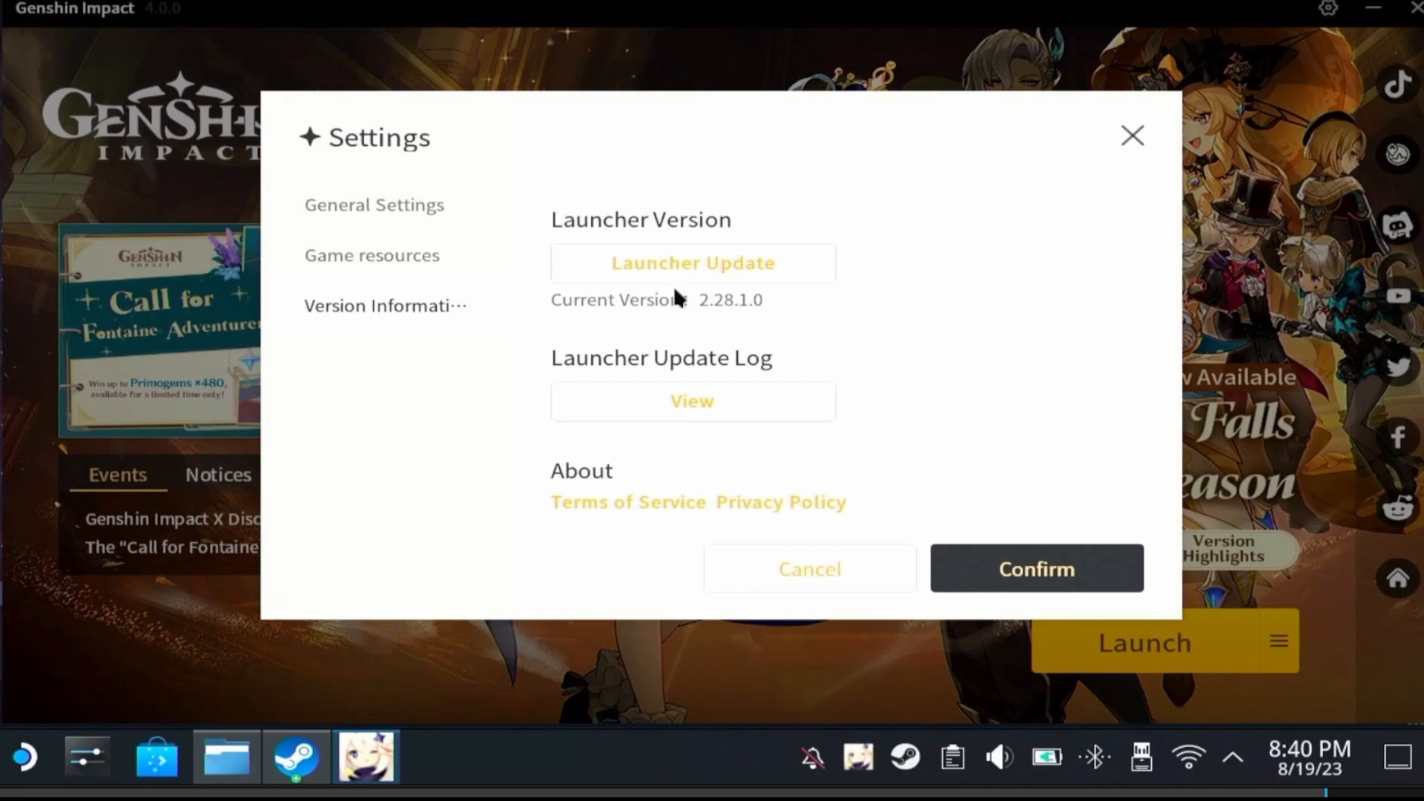
click(692, 262)
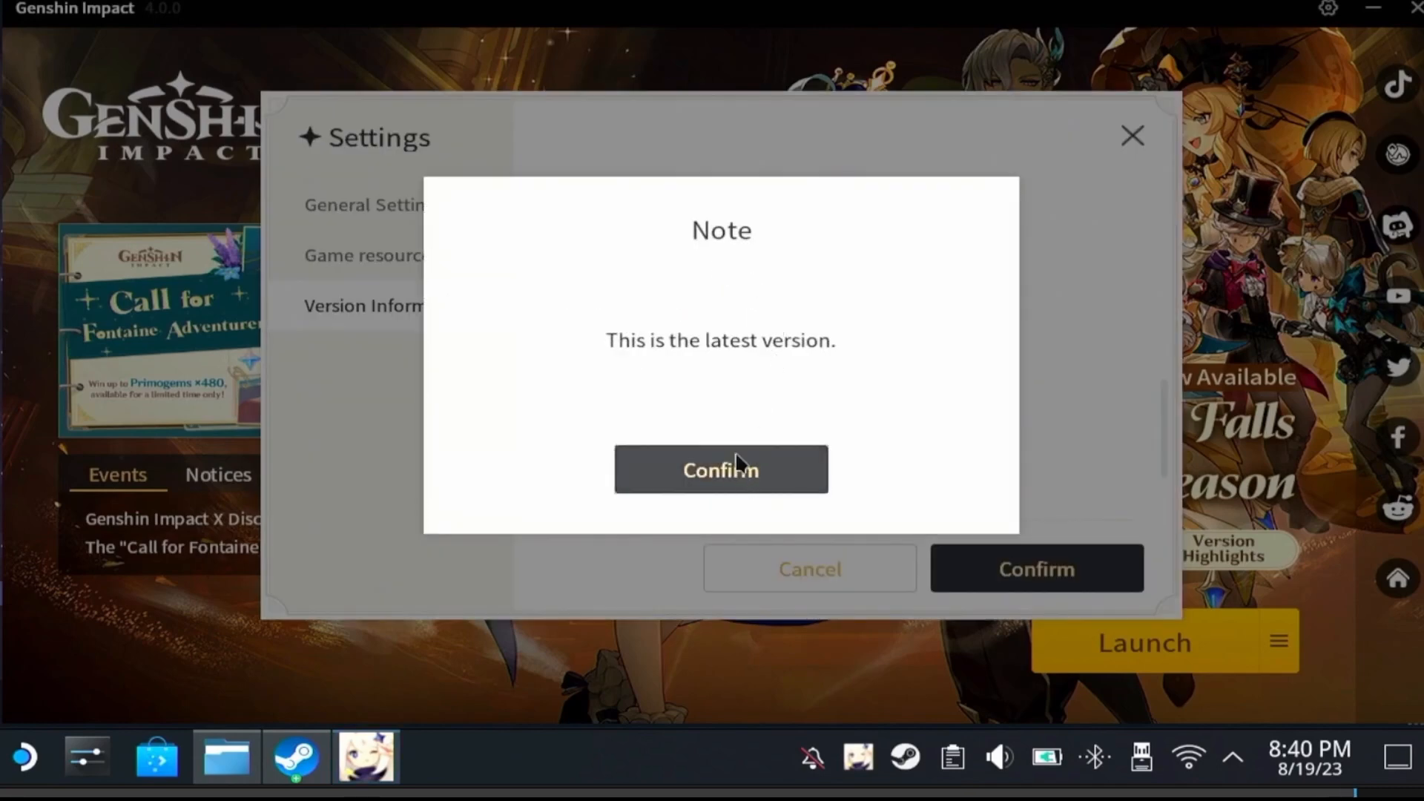
click(720, 470)
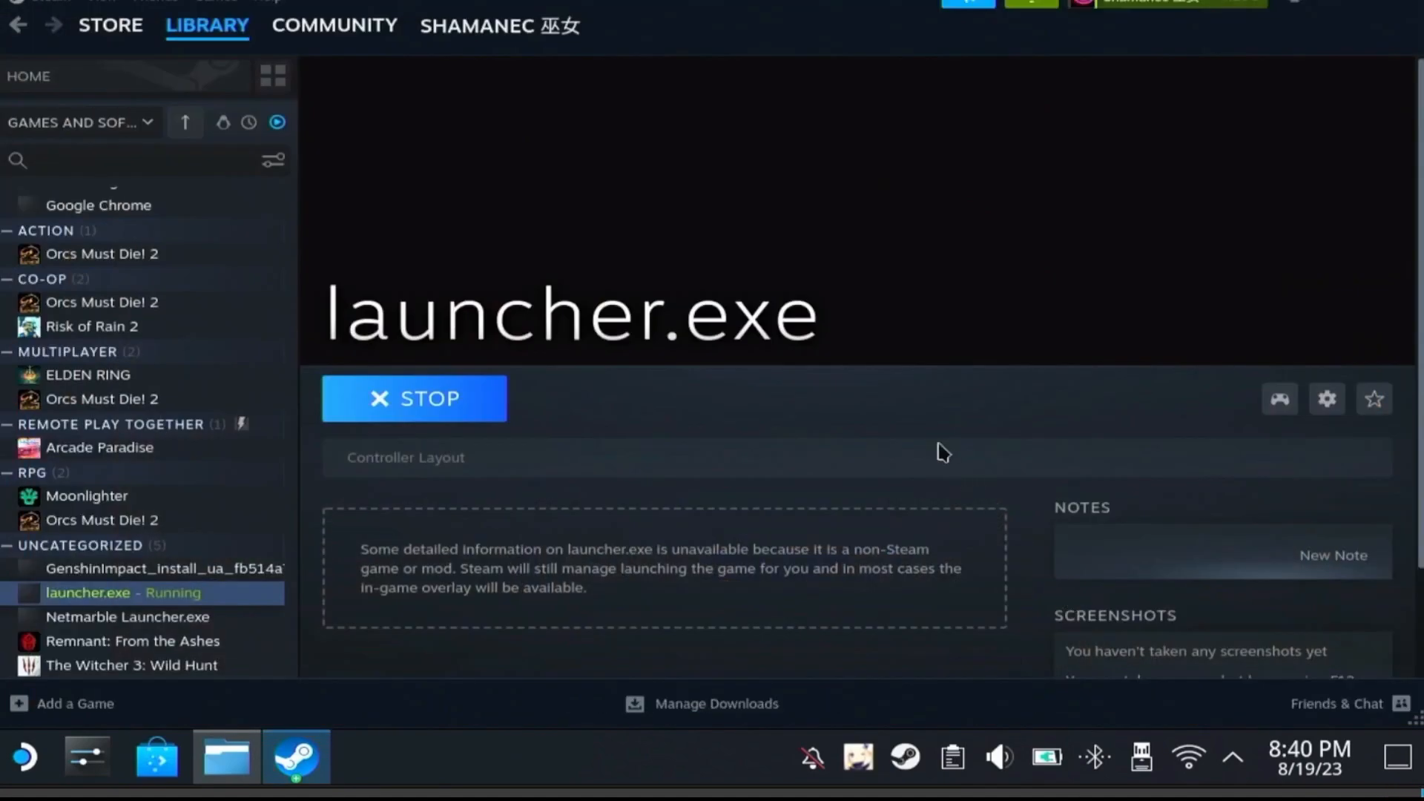
mouse_move(889, 380)
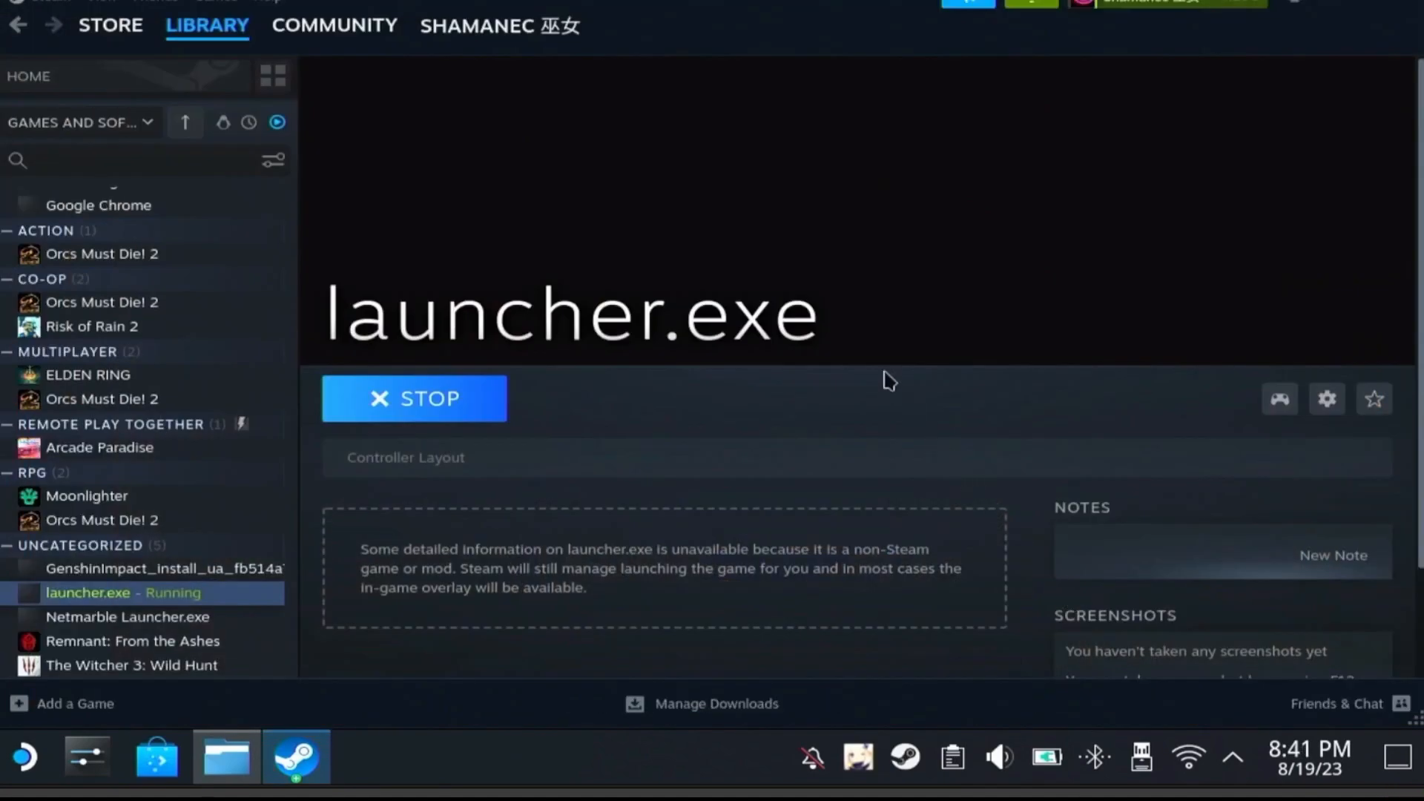